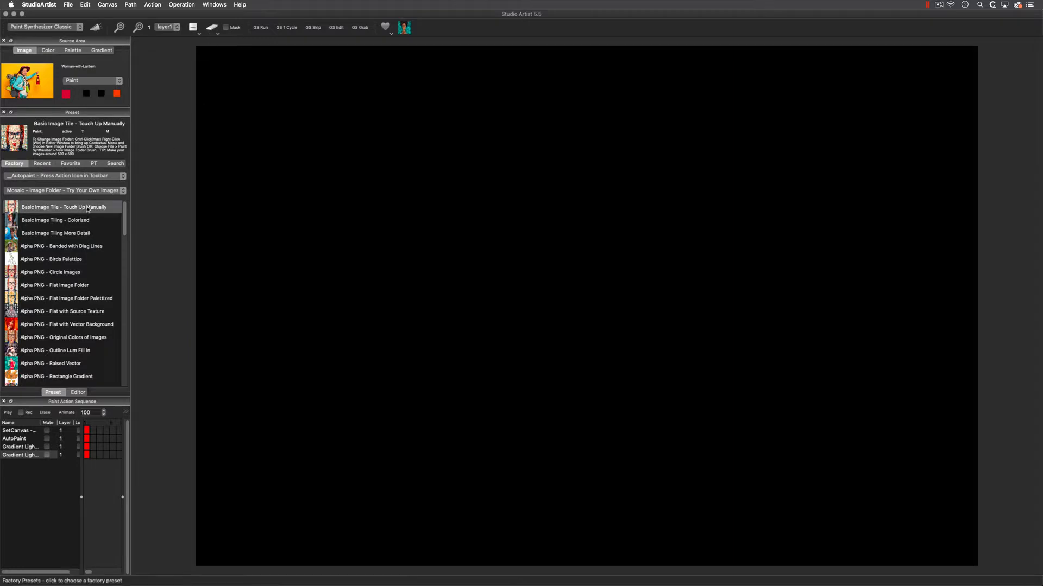
Step: Autopaint the lantern portrait with the Basic Image Tiling - Colorized mosaic preset
double_click(64, 207)
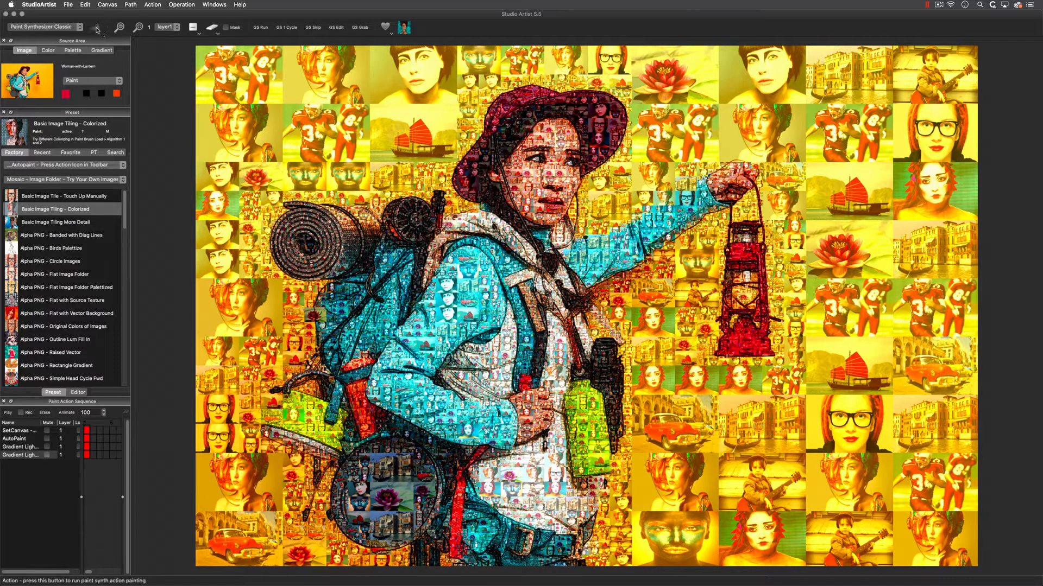
click(97, 27)
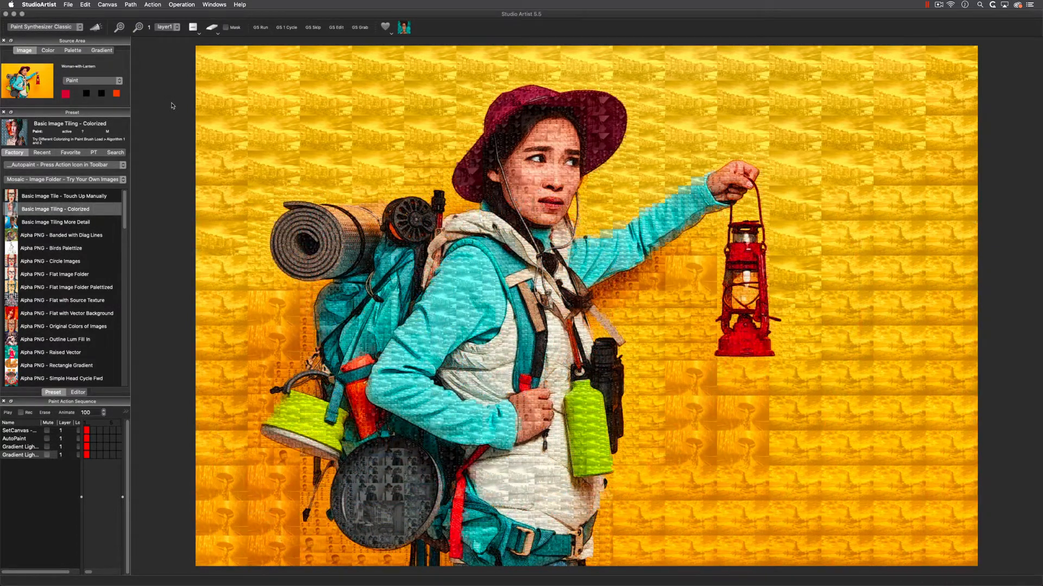
Step: Re-render the hiker with the Basic Image Tiling - Using Palette Colors preset
click(66, 242)
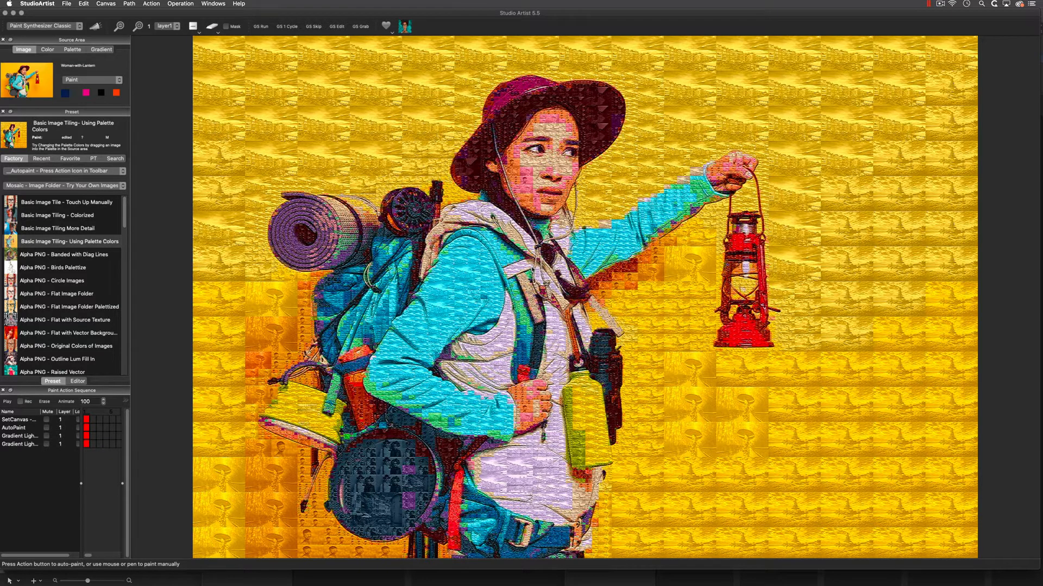
click(65, 5)
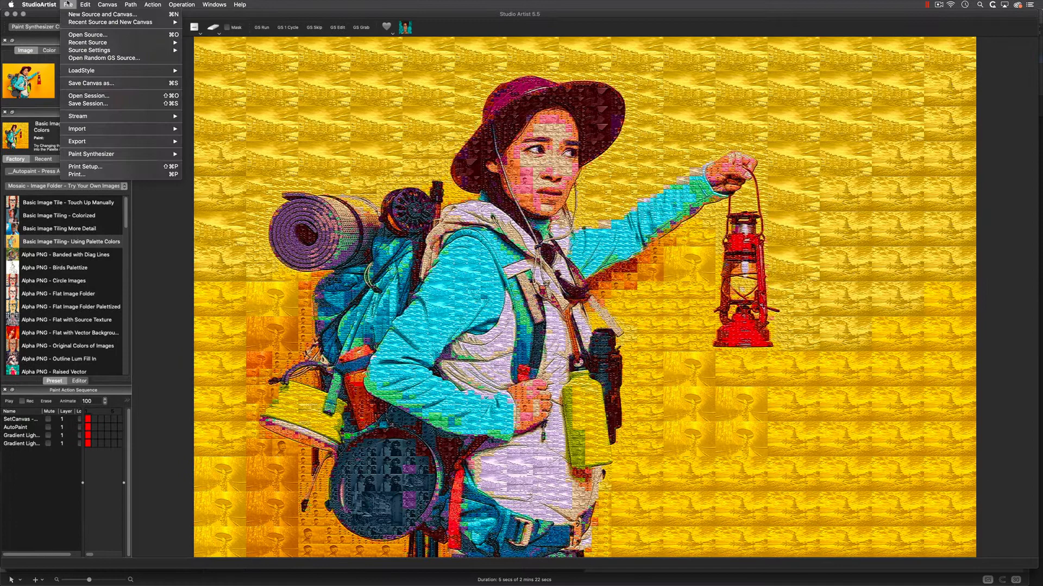
mouse_move(92, 154)
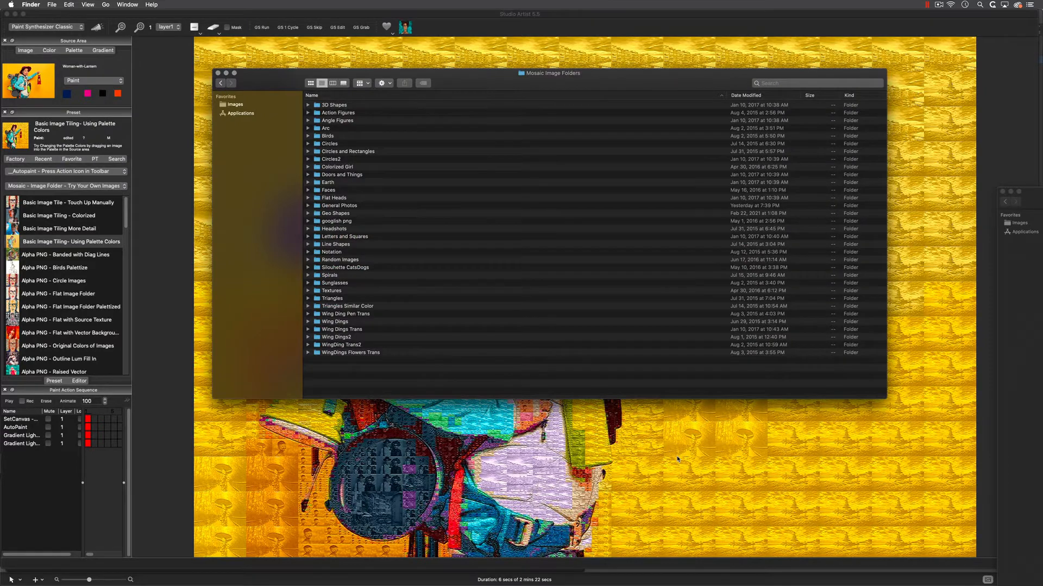
mouse_move(678, 460)
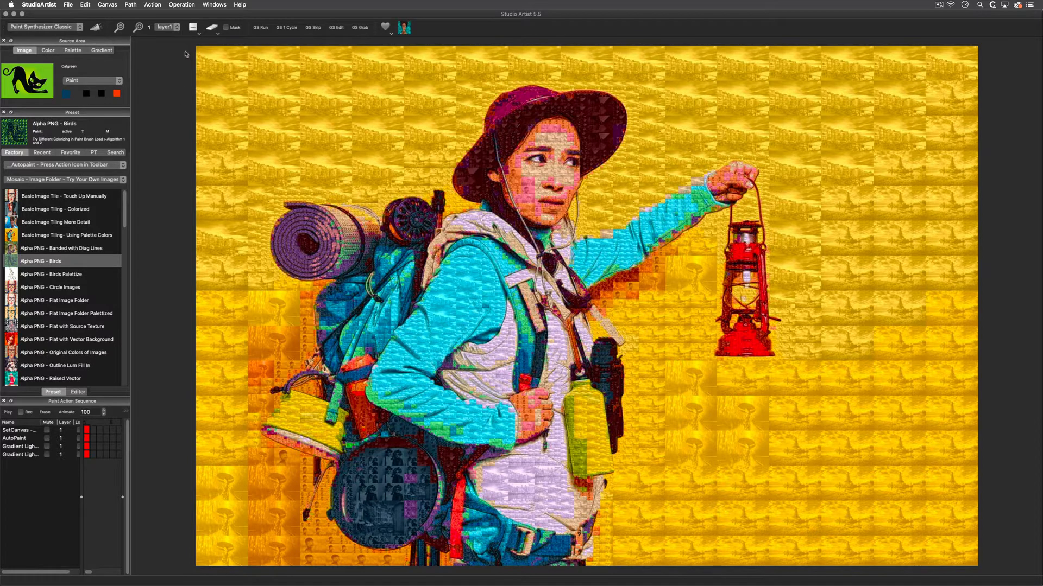
Step: Paint the black cat source as a mosaic with the Alpha PNG - Birds preset
click(211, 28)
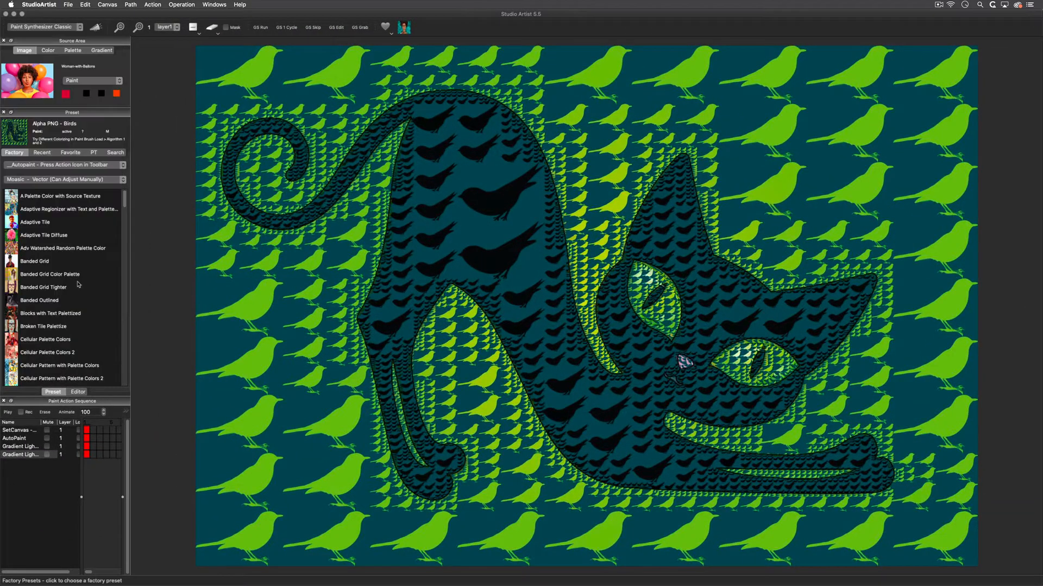
Step: Apply Banded Grid Color Palette, Flowery Palettize and Region Fill with Japanese Text to successive portraits
click(50, 273)
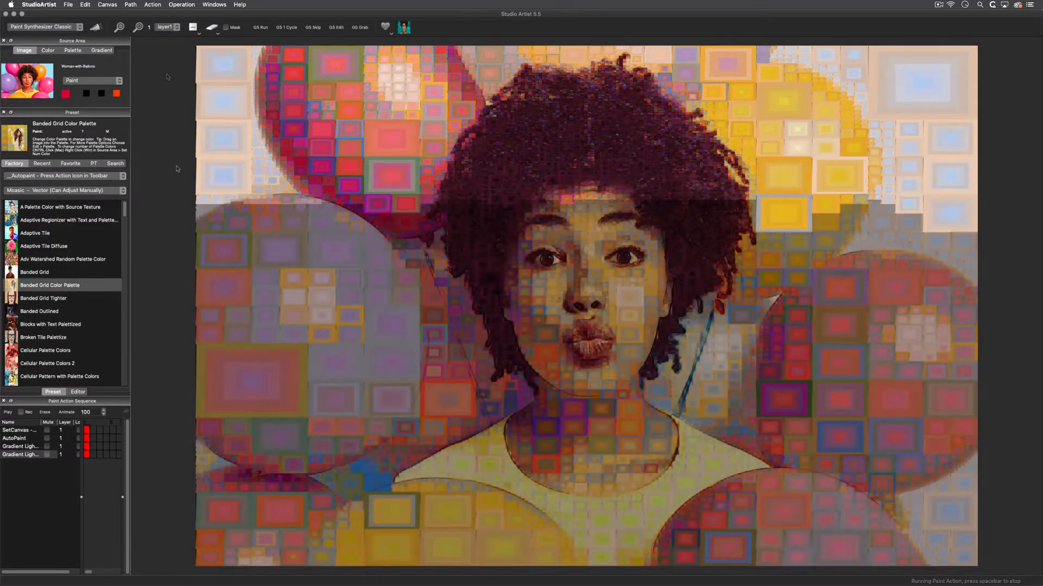
click(211, 27)
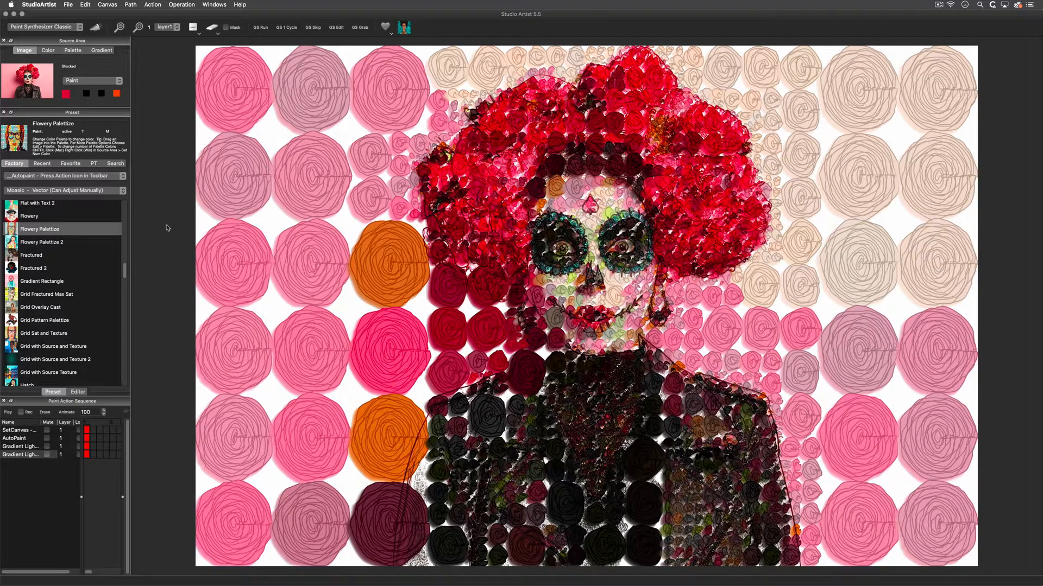
click(211, 27)
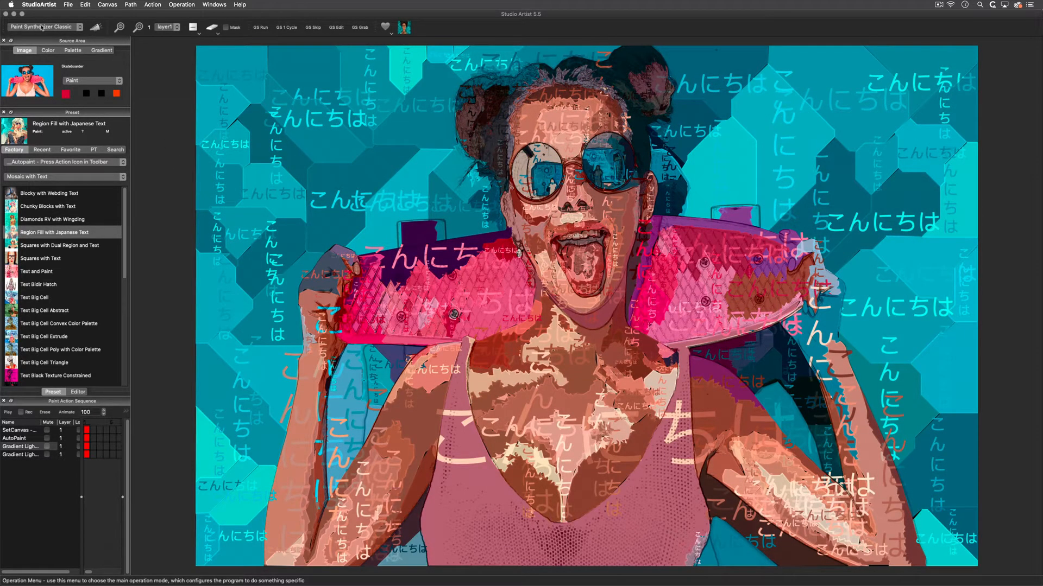
click(44, 26)
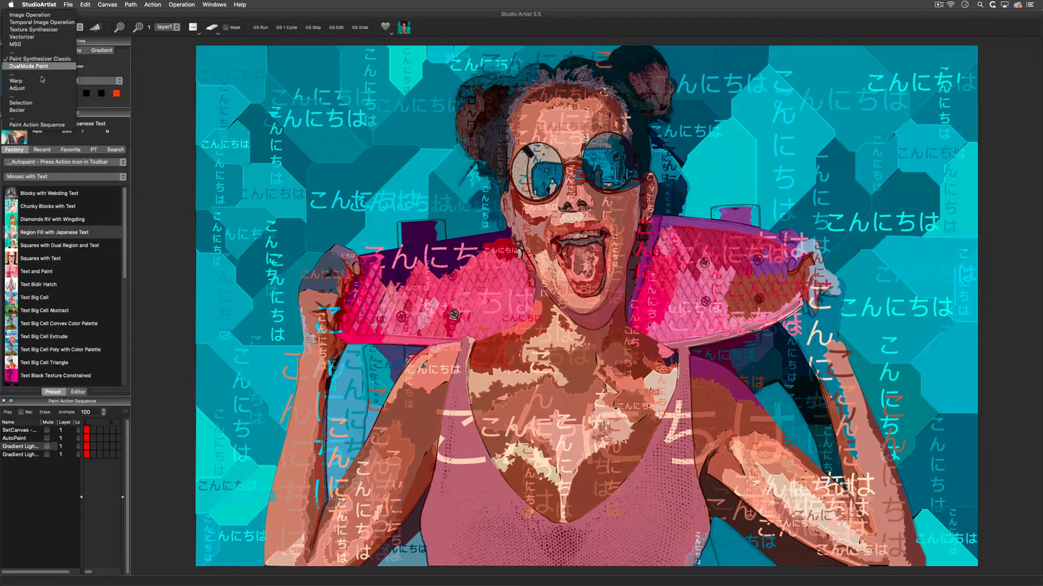